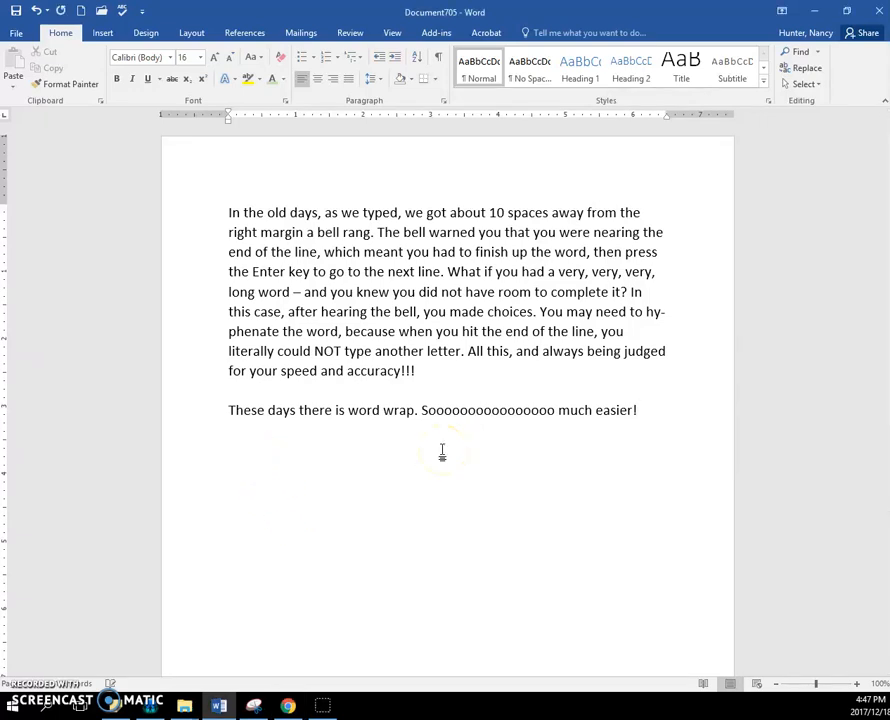
Type the new paragraph 'What is word wrap? The closer that you got to the right margin'
{"action": "type", "text": "What is word"}
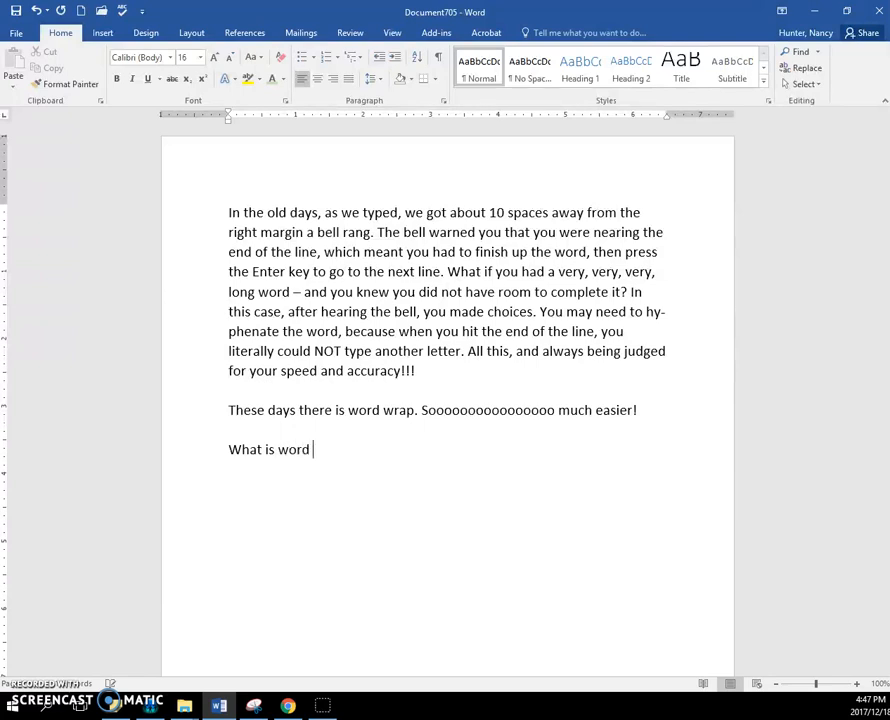
{"action": "type", "text": "wrap?"}
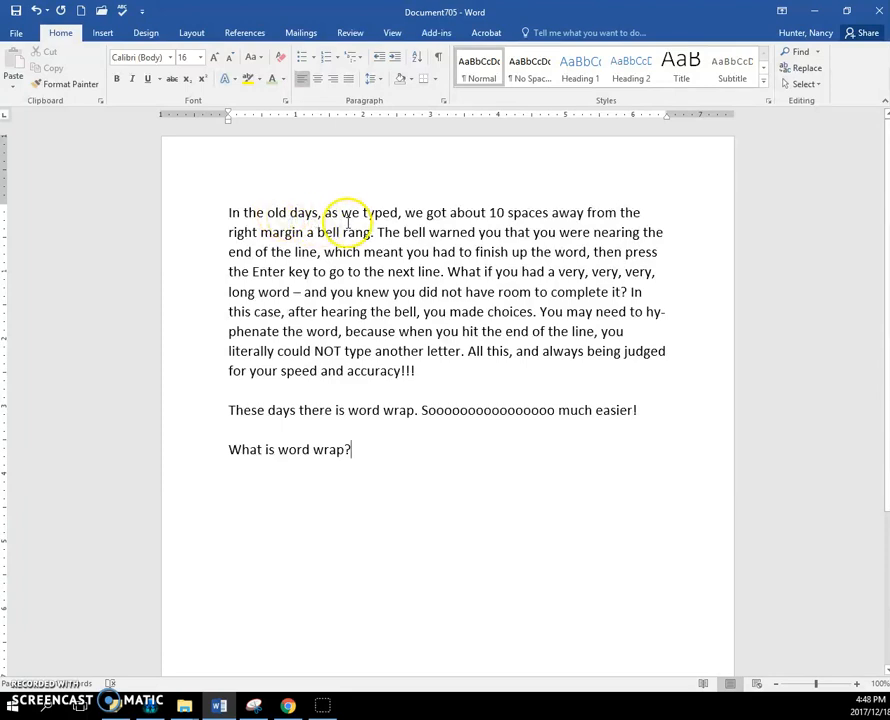
{"action": "mouse_move", "coordinate": [408, 412]}
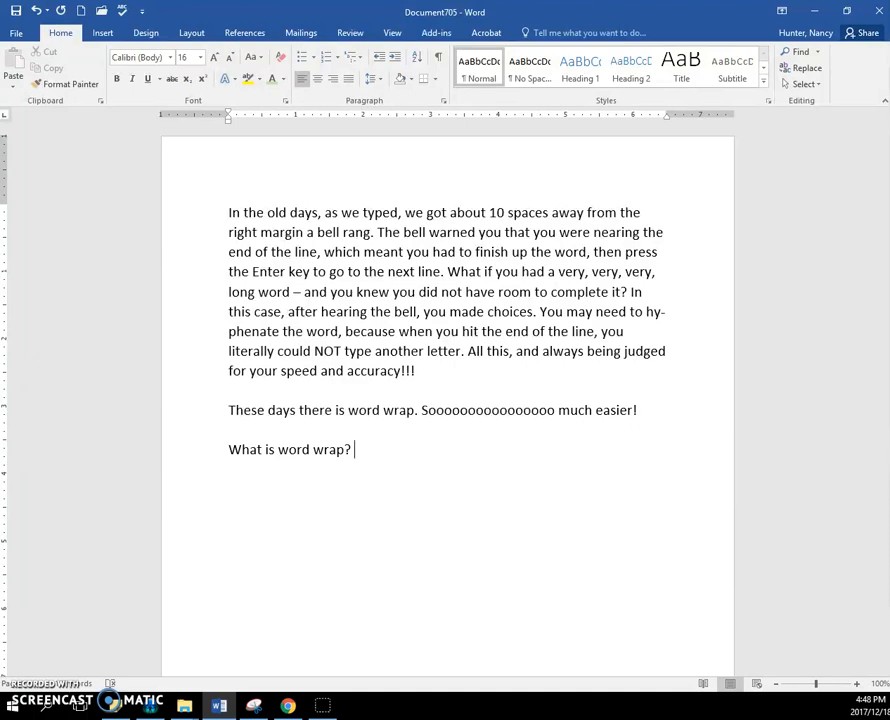
{"action": "type", "text": "The closer that you got t"}
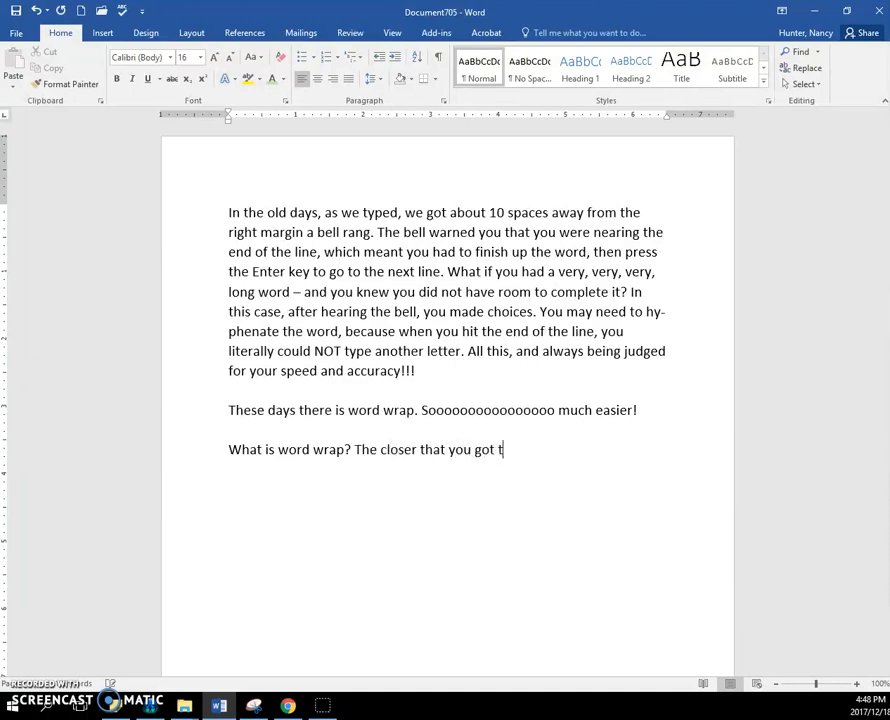
{"action": "type", "text": "o the right mar"}
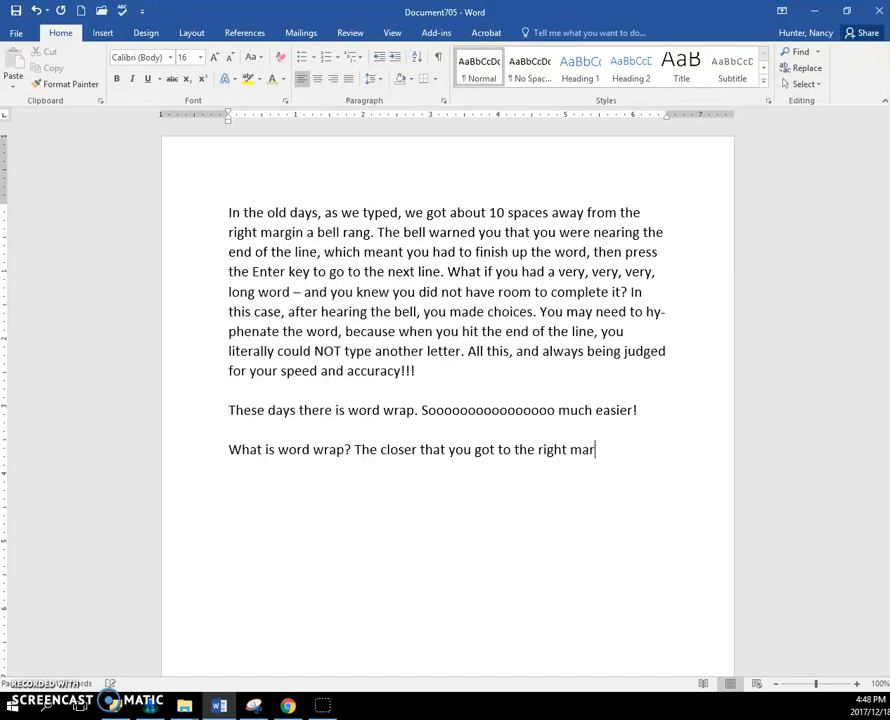
{"action": "type", "text": "gin"}
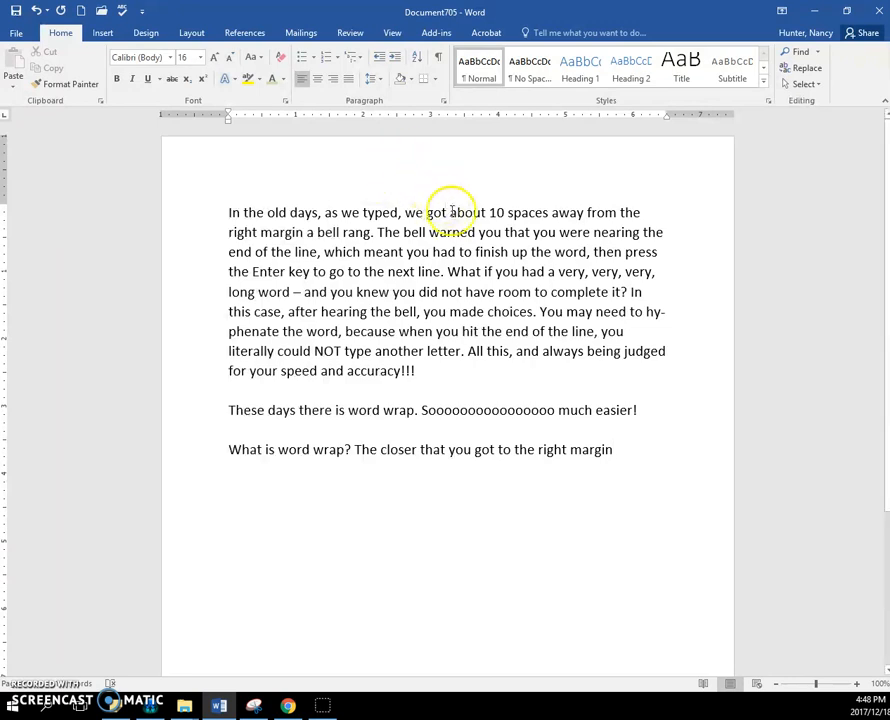
{"action": "left_click_drag", "start_coordinate": [448, 212], "coordinate": [548, 212]}
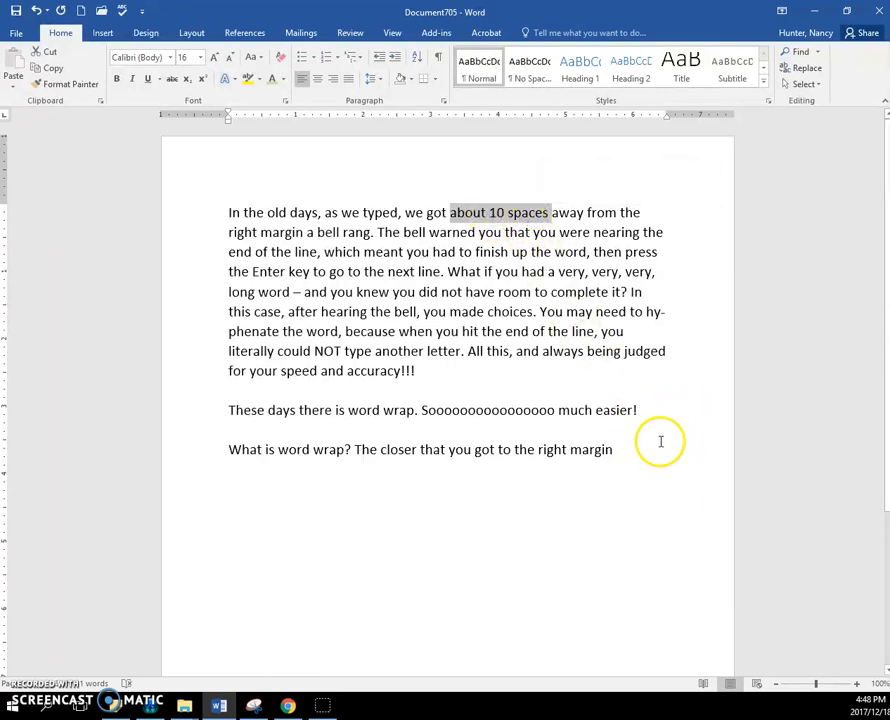
{"action": "mouse_move", "coordinate": [666, 448]}
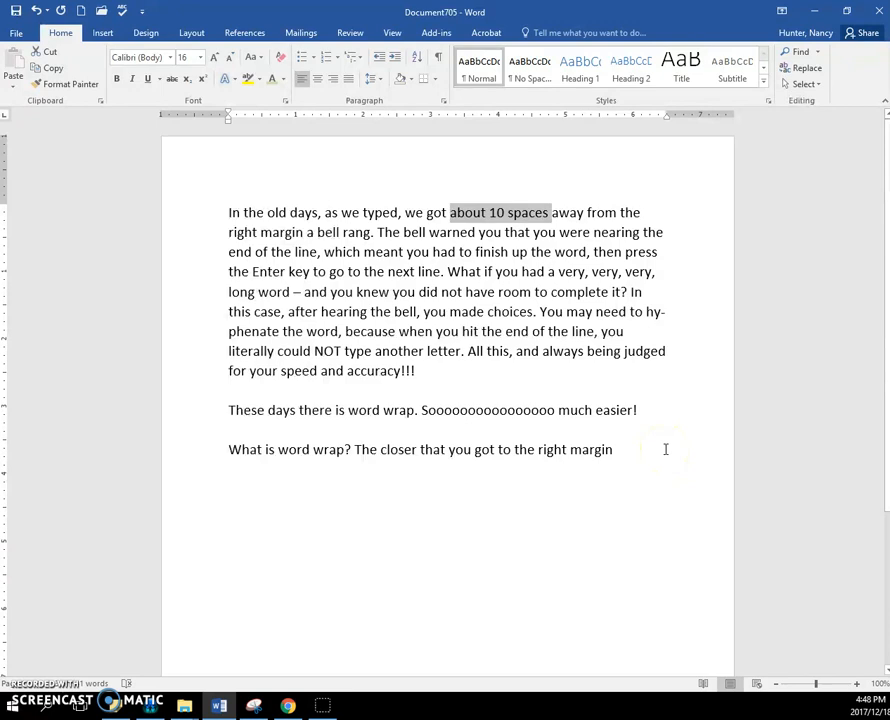
{"action": "left_click", "coordinate": [478, 252]}
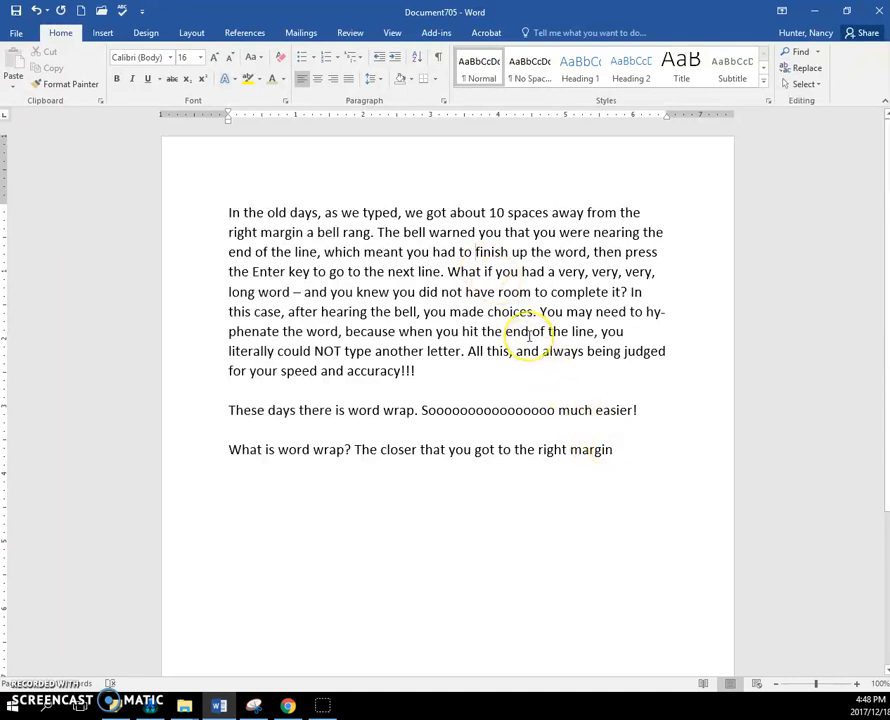
{"action": "mouse_move", "coordinate": [536, 292]}
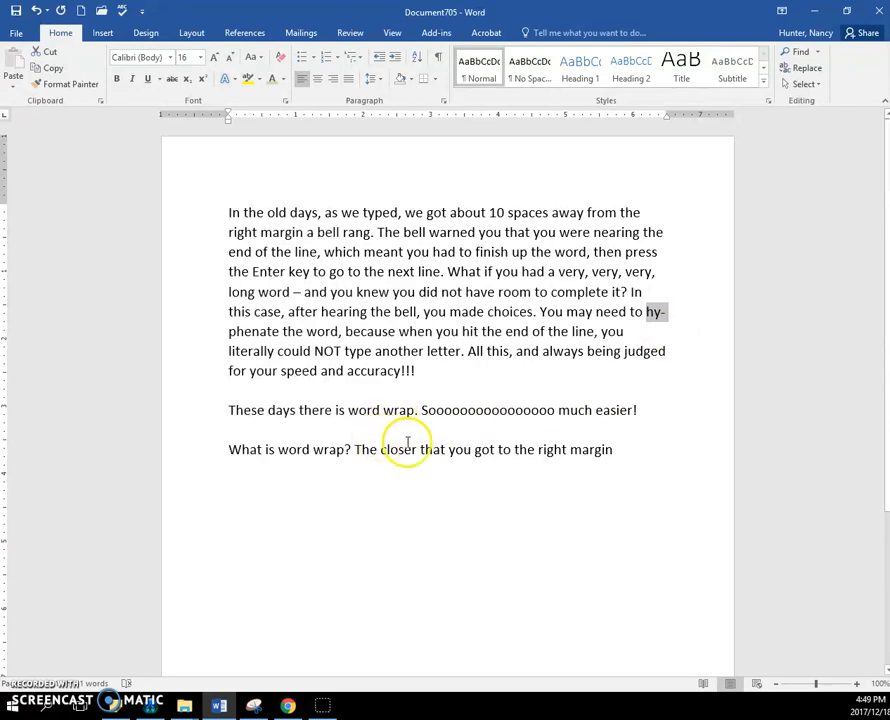
{"action": "mouse_move", "coordinate": [614, 450]}
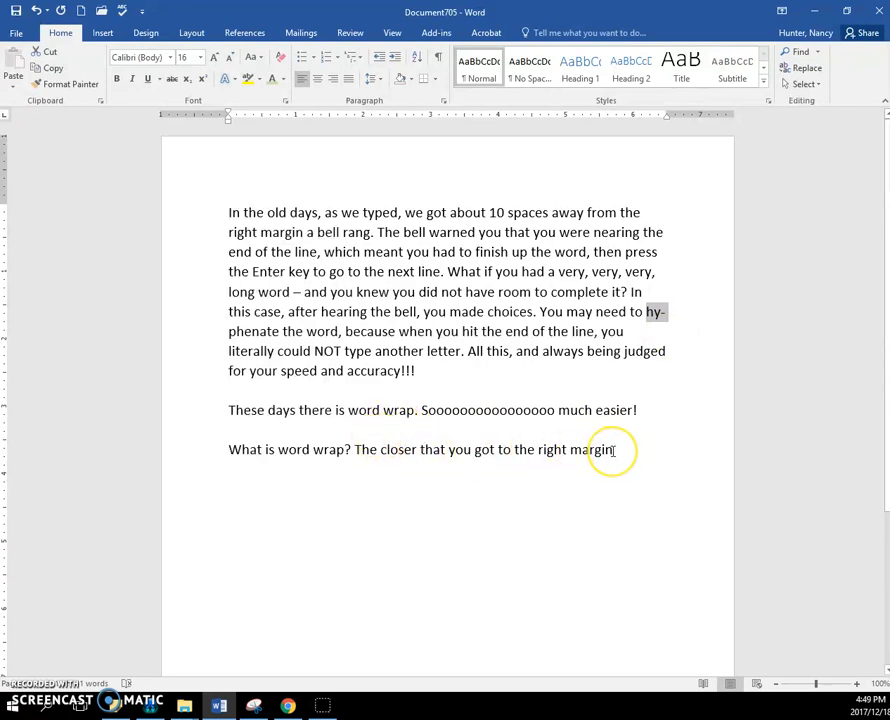
{"action": "mouse_move", "coordinate": [620, 448]}
{"action": "type", "text": " and"}
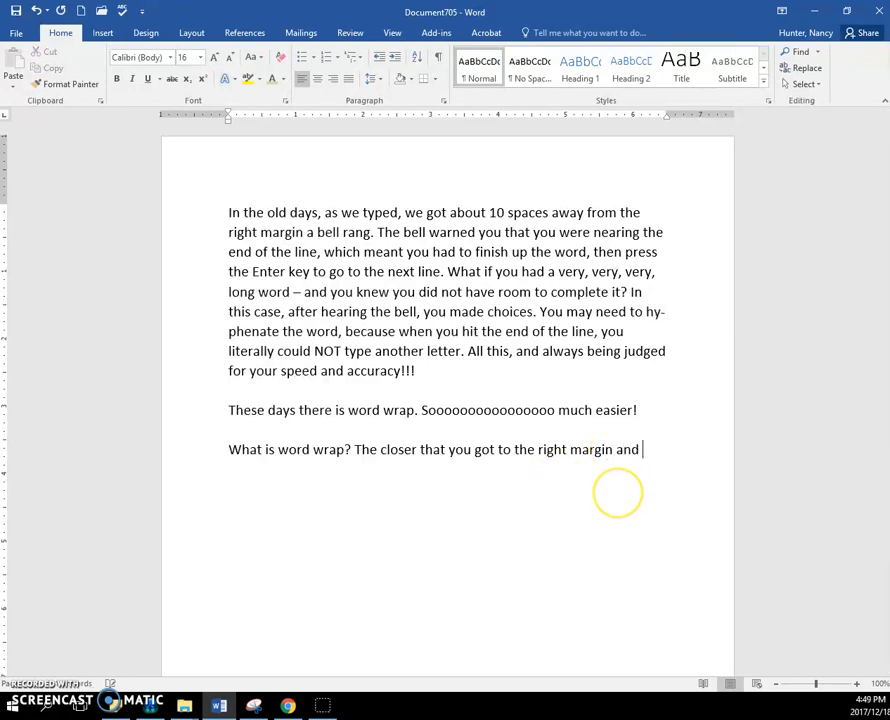
Continue the line with 'and your computer' so Word wraps it onto a second line
{"action": "type", "text": "your compute"}
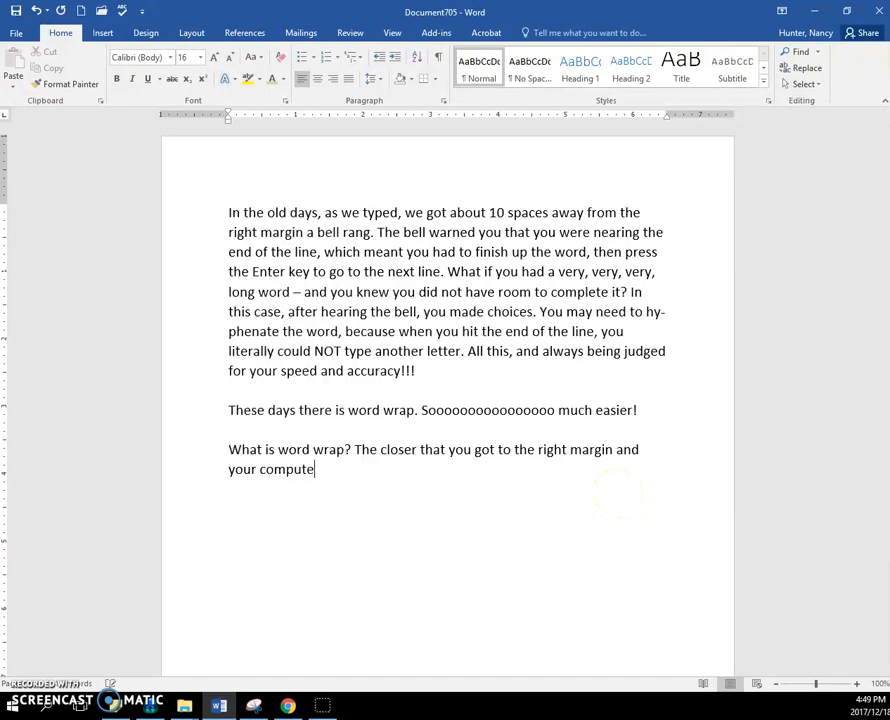
{"action": "type", "text": "r"}
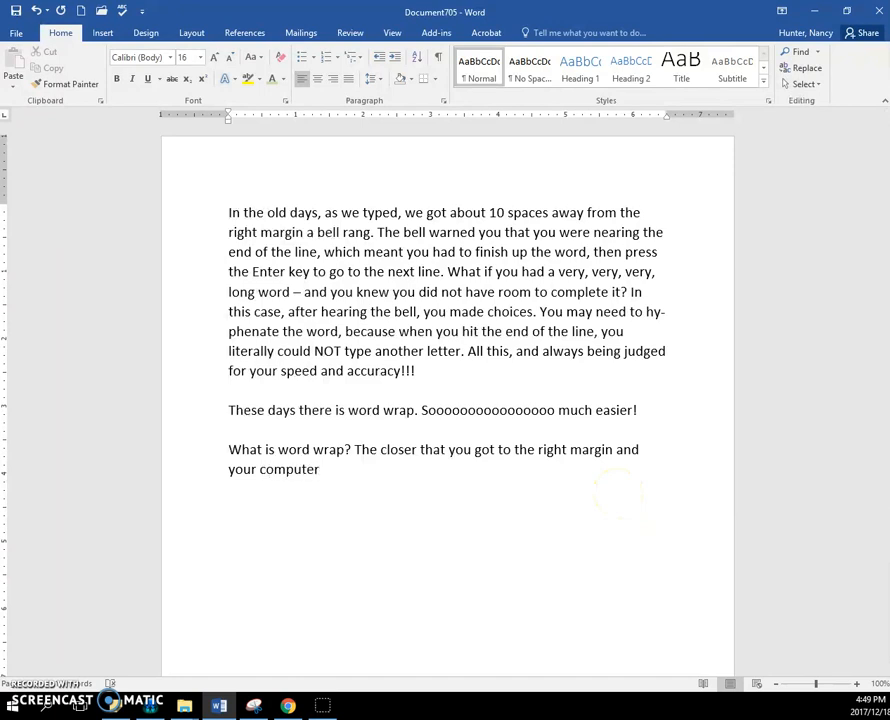